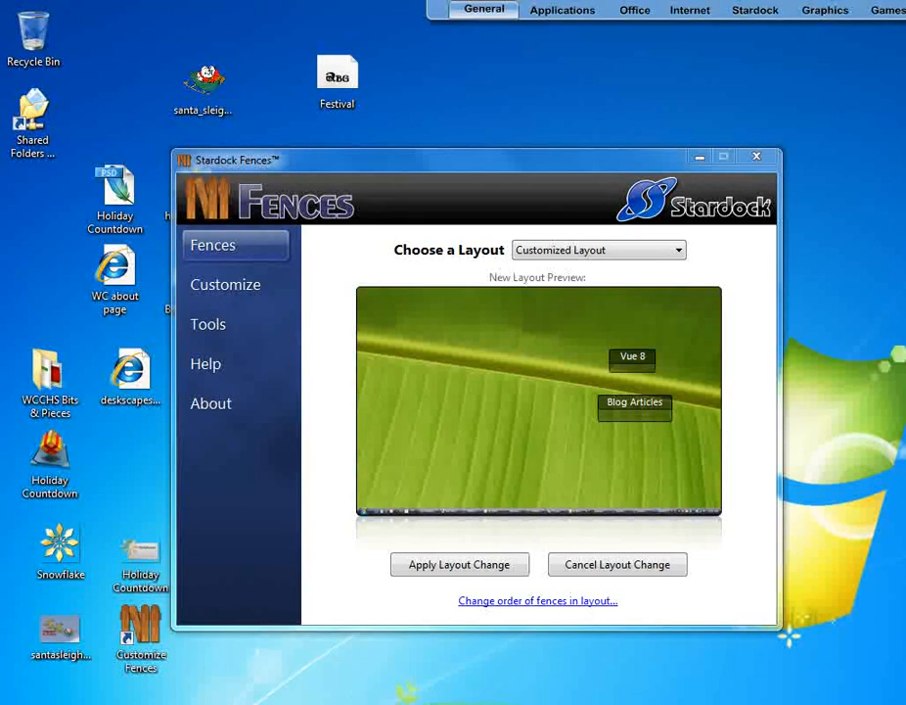
mouse_move(869, 396)
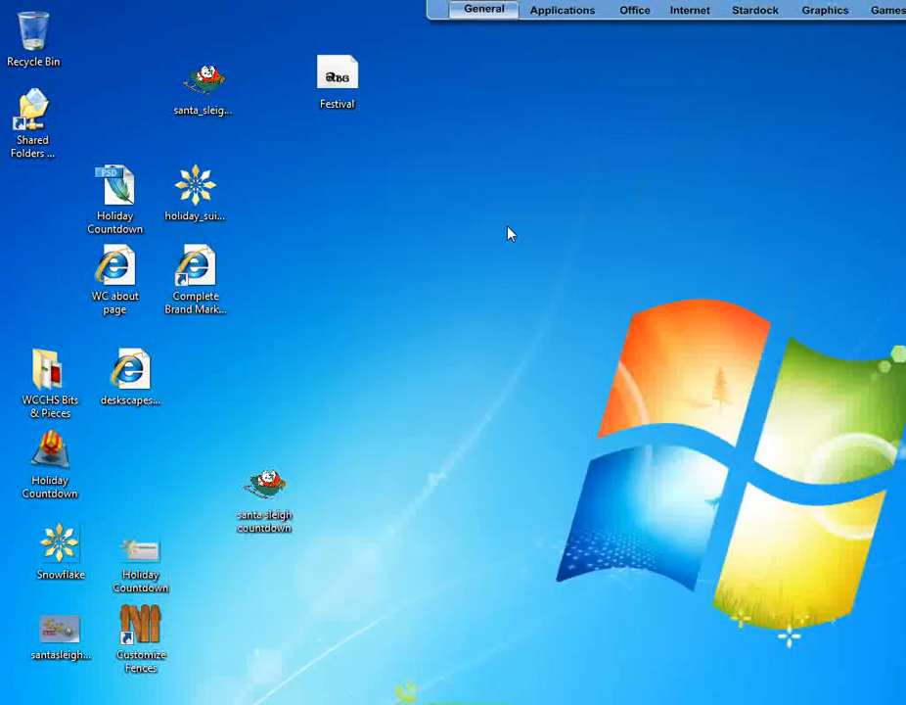
mouse_move(583, 305)
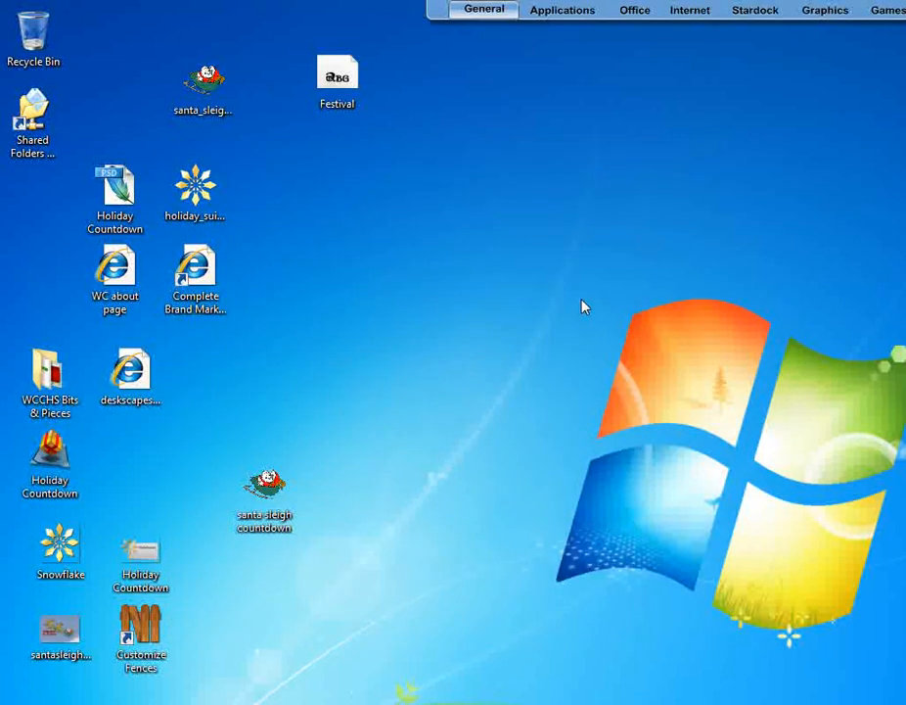
mouse_move(262, 382)
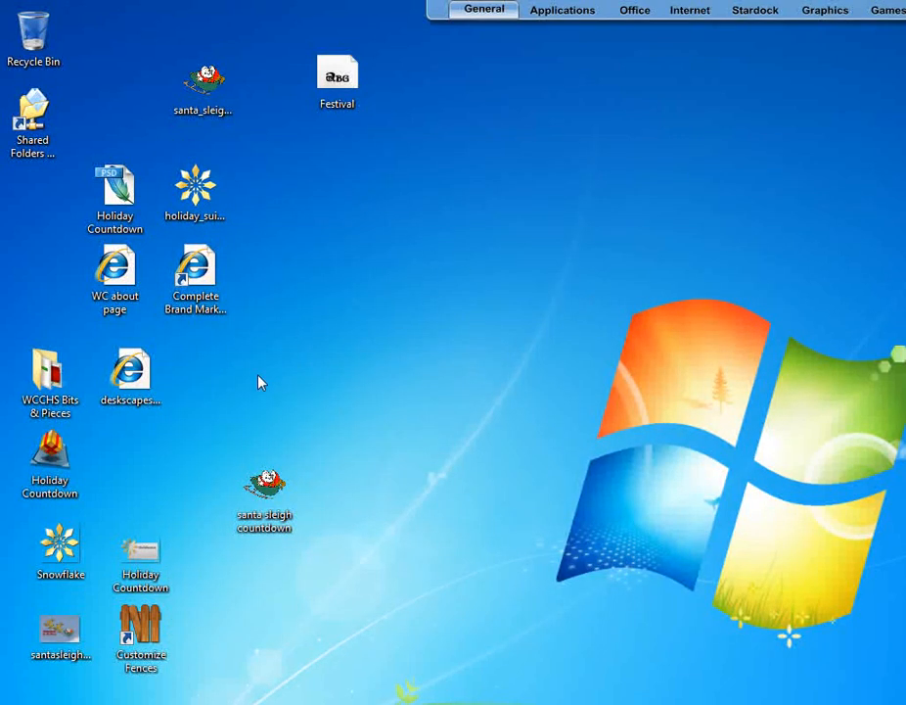
- Select the Festival icon on the desktop, then deselect it
click(336, 74)
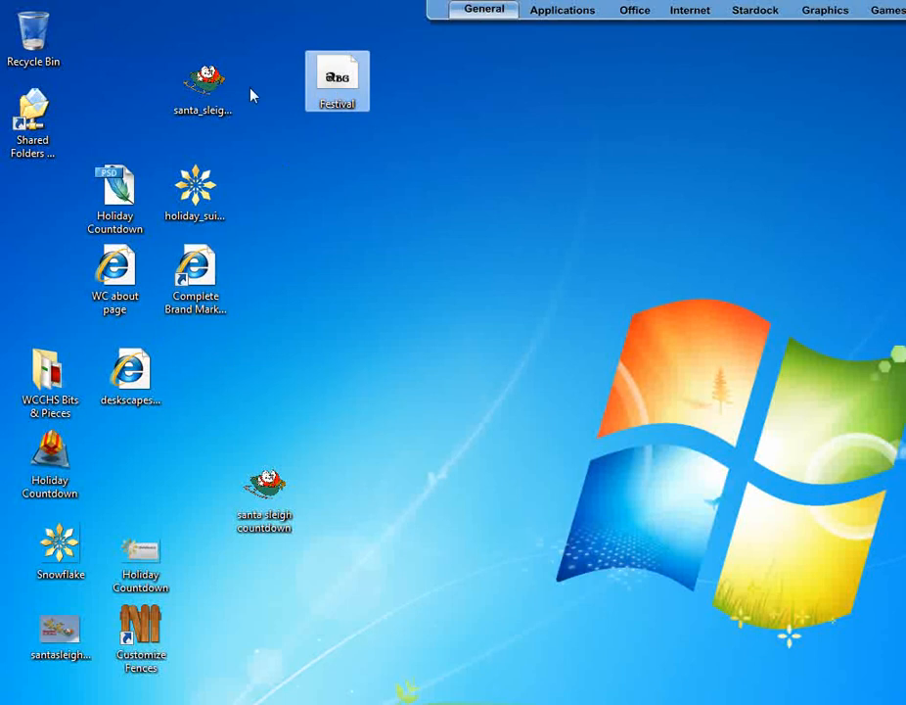
click(196, 185)
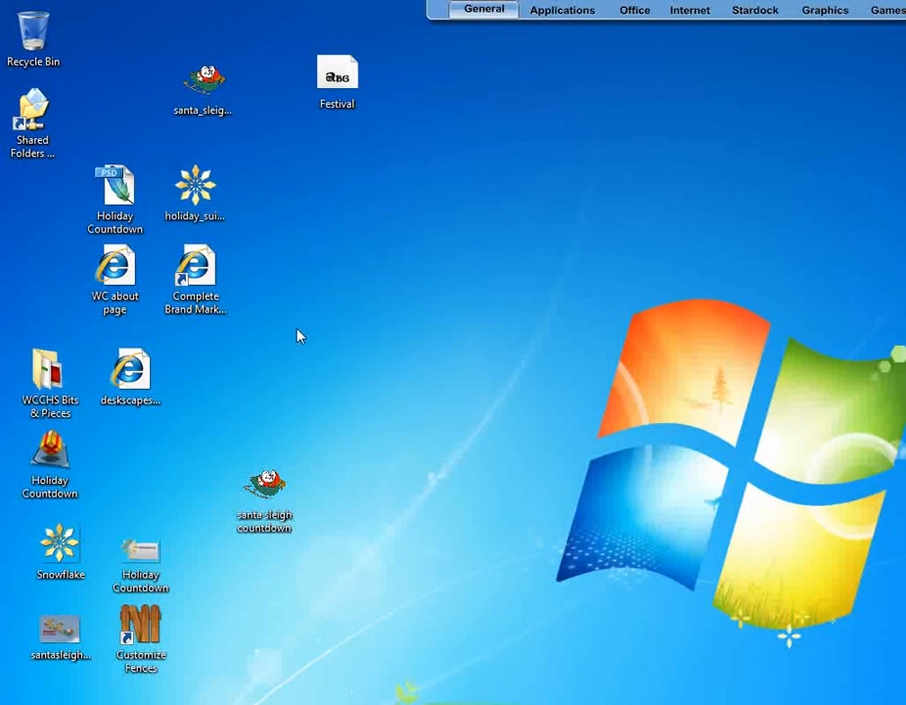
mouse_move(389, 169)
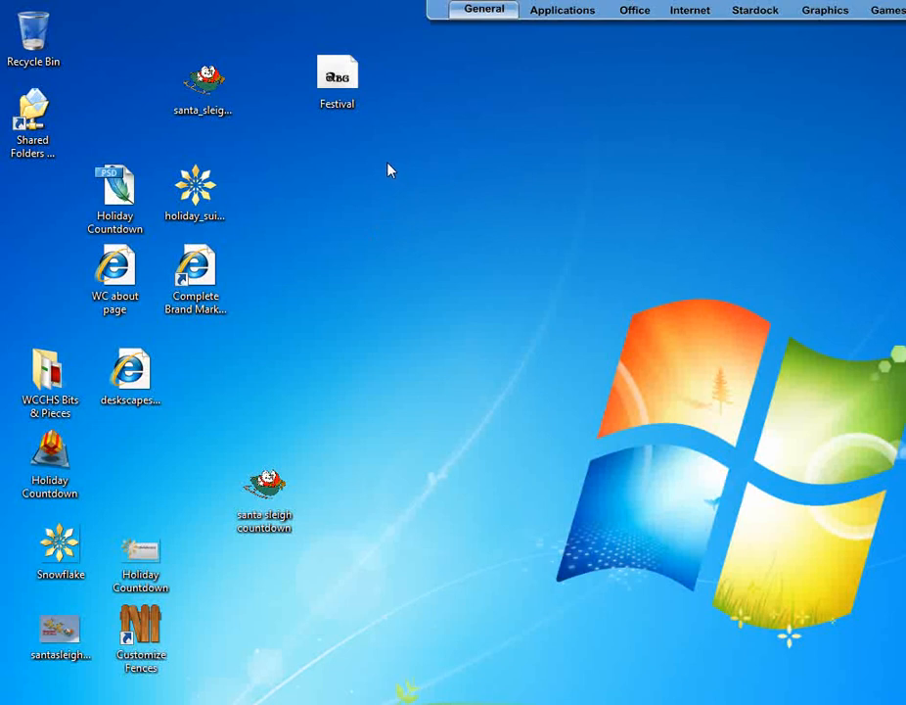
- Create a new fence named Stardock in a marked area at the upper right of the desktop
drag(390, 168, 681, 317)
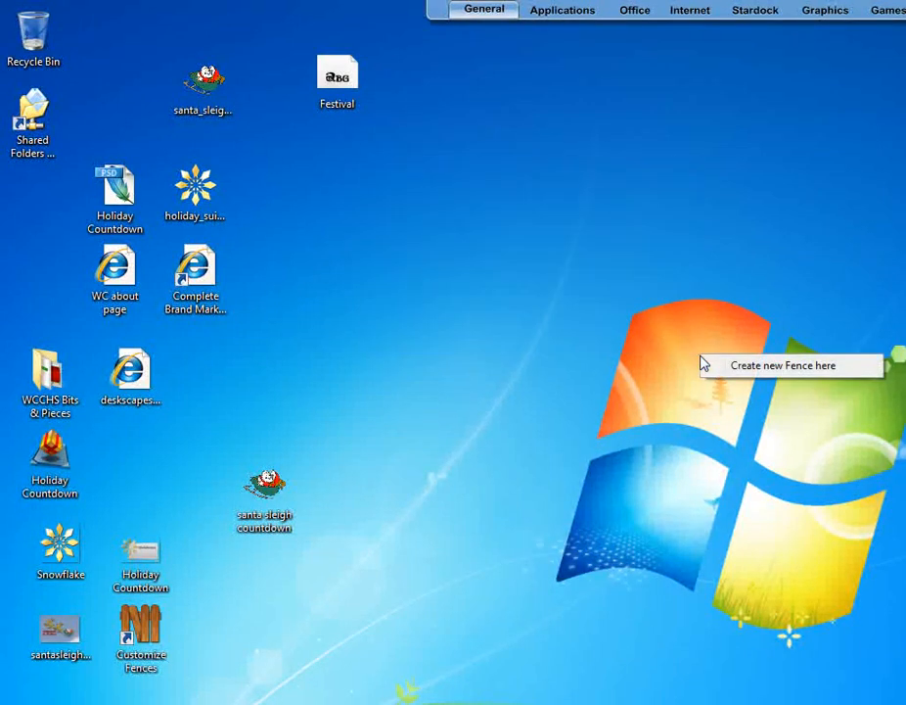
click(784, 367)
text(Stardo)
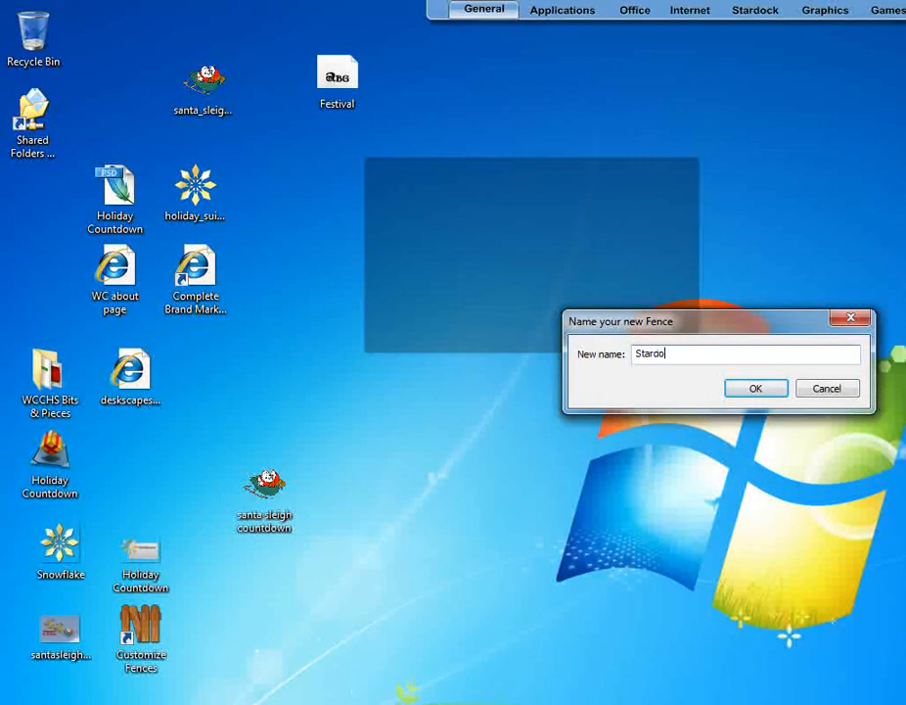
click(755, 388)
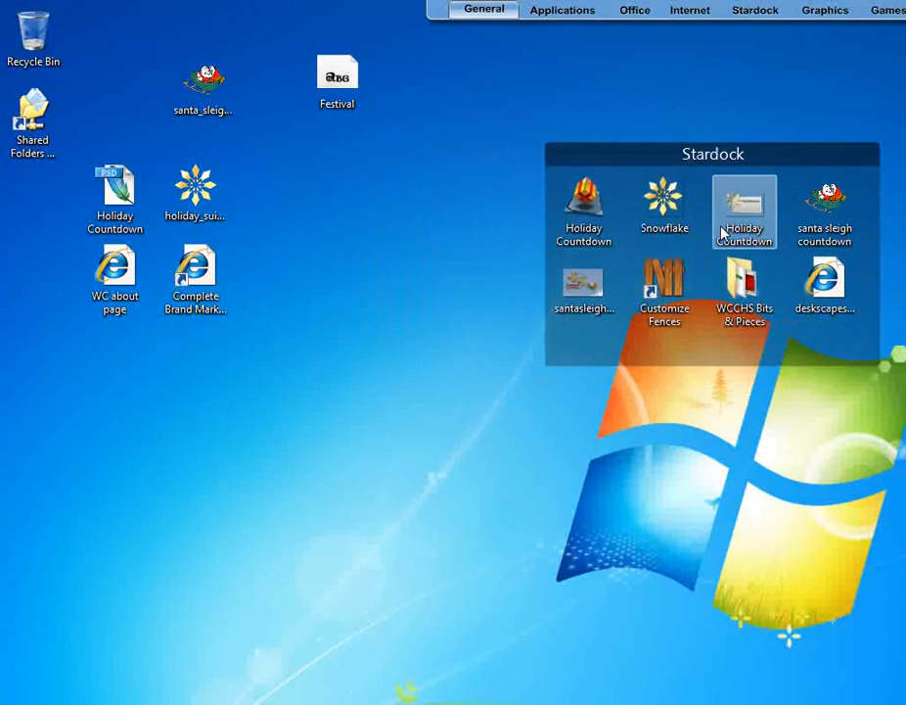
- Create another fence named WinCustomize in a marked desktop area
drag(713, 152, 672, 192)
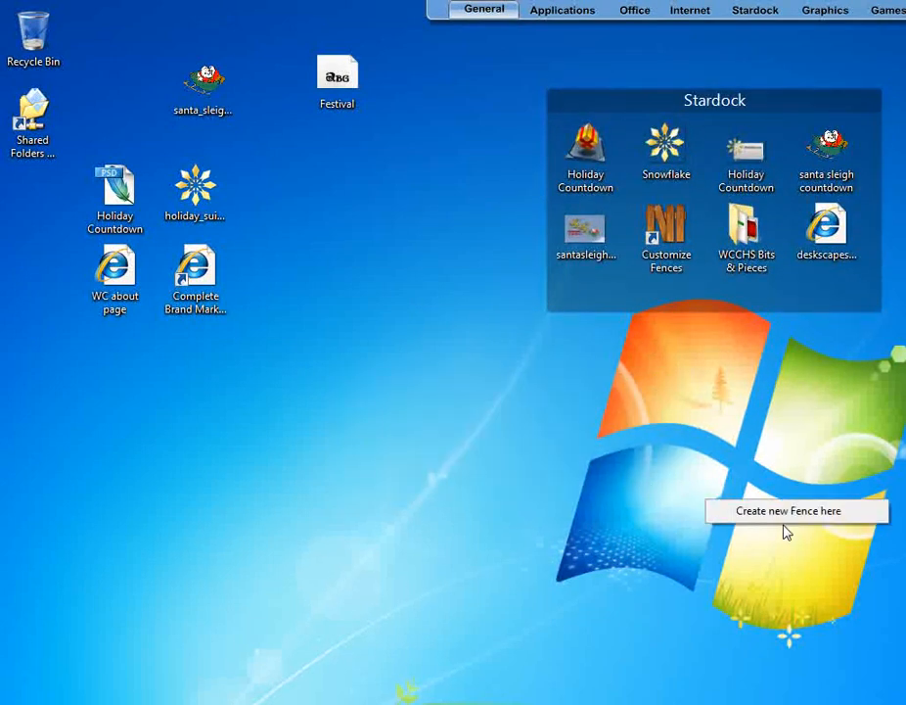
click(789, 509)
text(WinCustom)
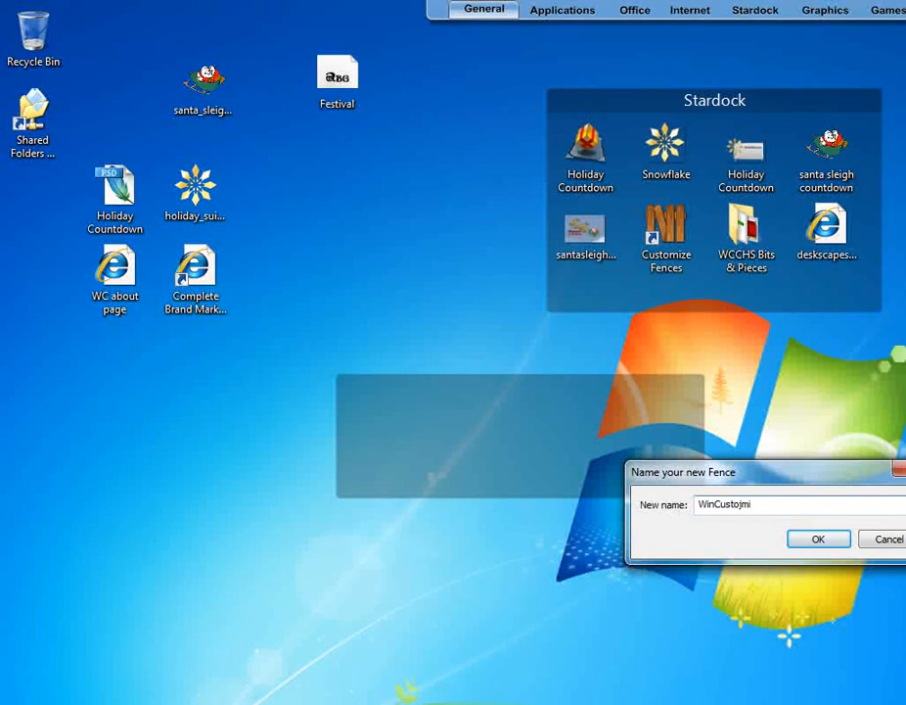
click(819, 538)
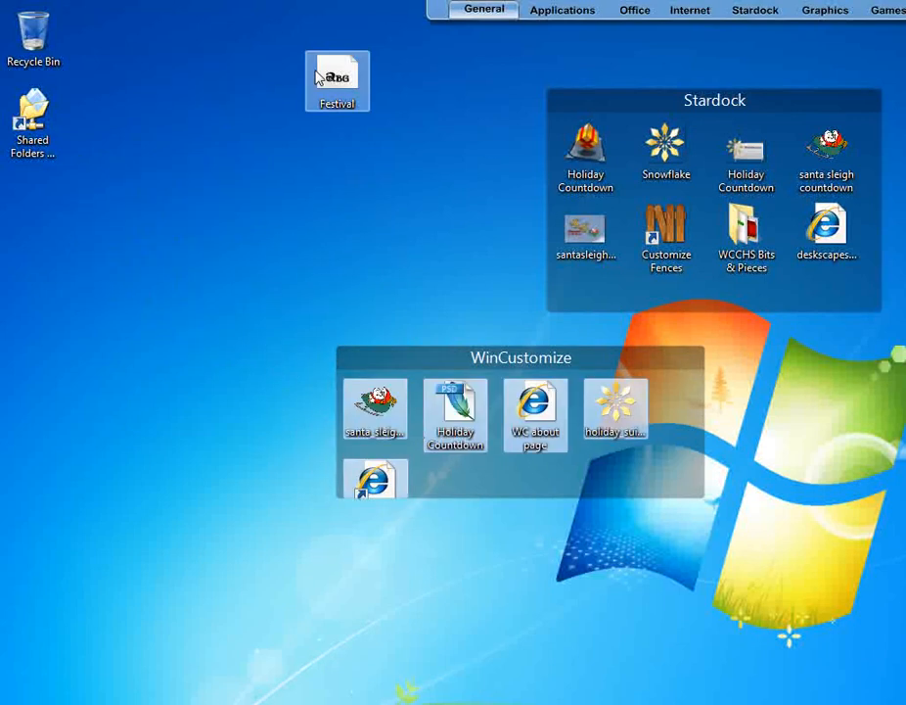
- Move the Festival icon into WinCustomize and place that fence below the Stardock fence
drag(337, 82, 454, 479)
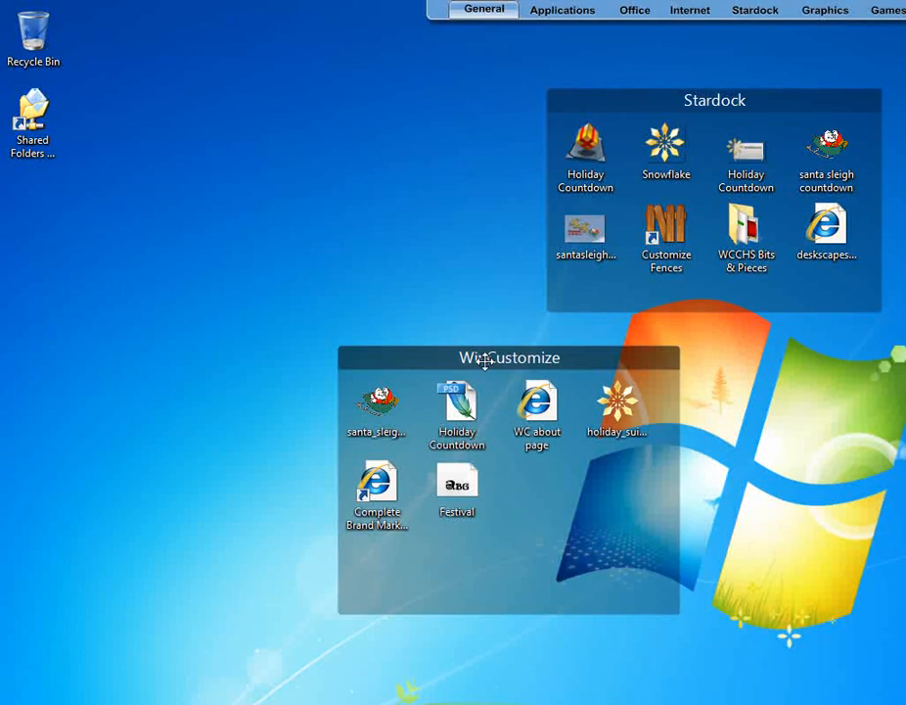
drag(509, 356, 717, 349)
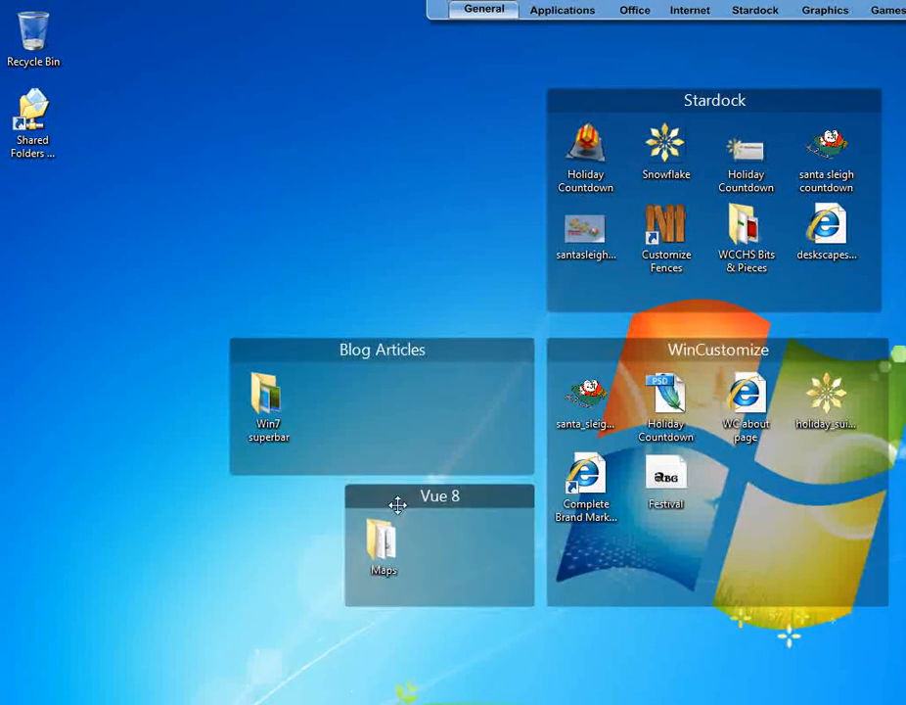
mouse_move(270, 440)
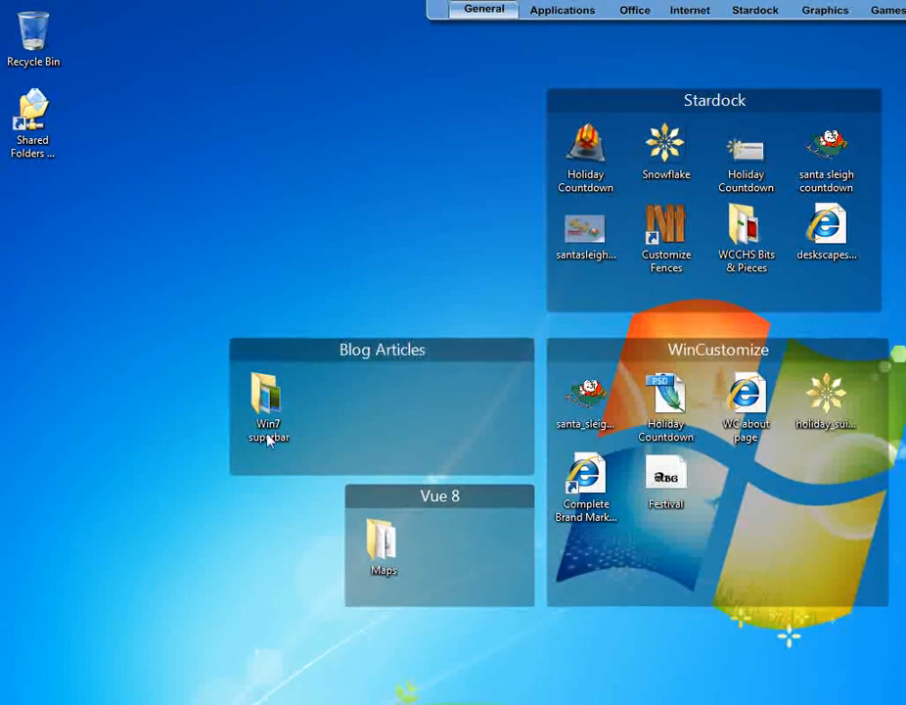
mouse_move(176, 255)
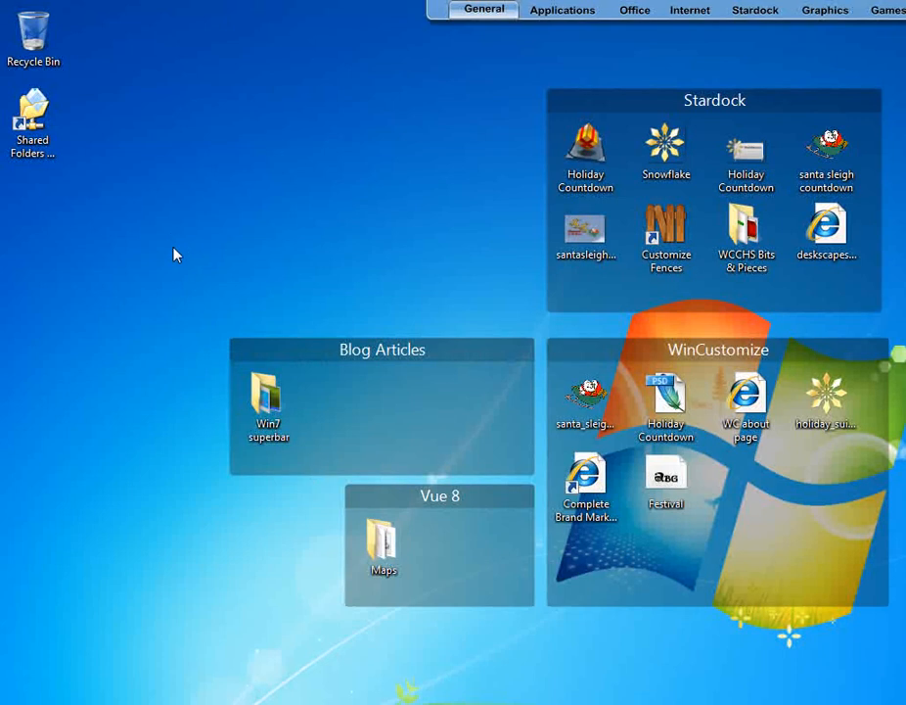
mouse_move(348, 227)
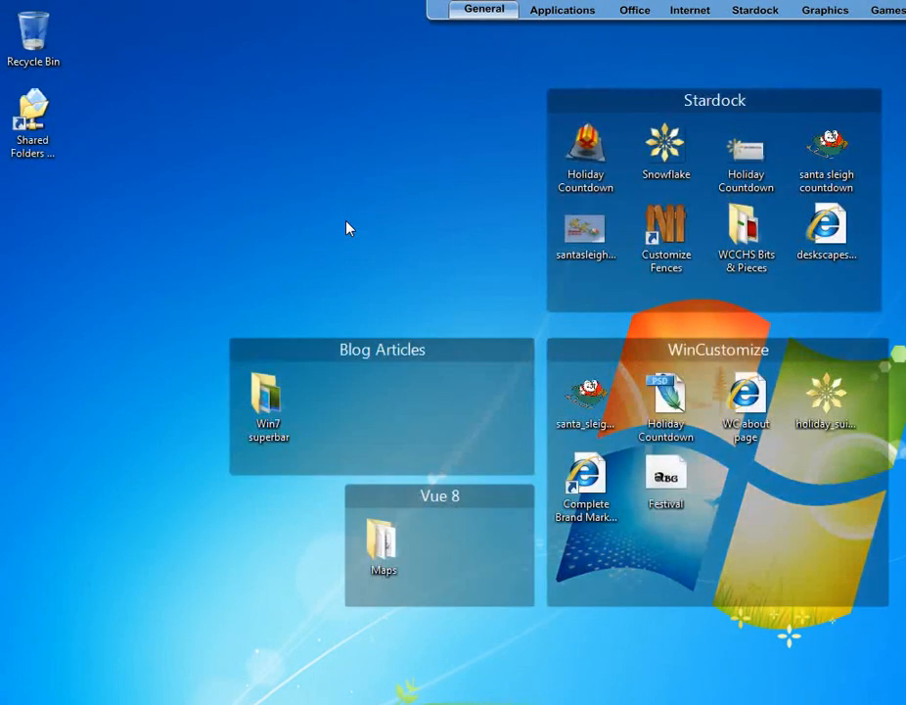
mouse_move(207, 161)
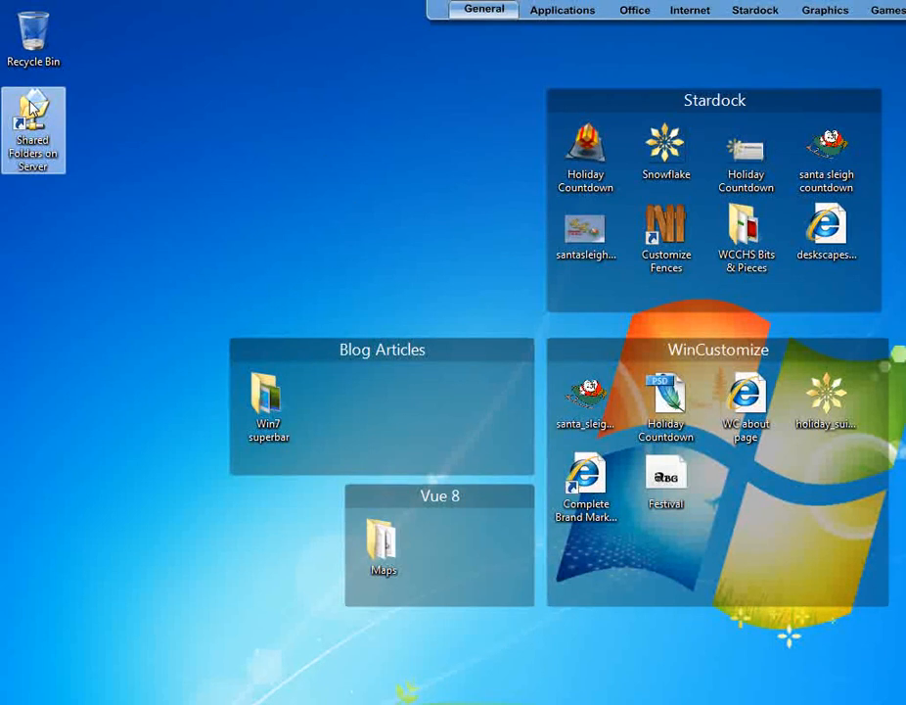
right_click(33, 127)
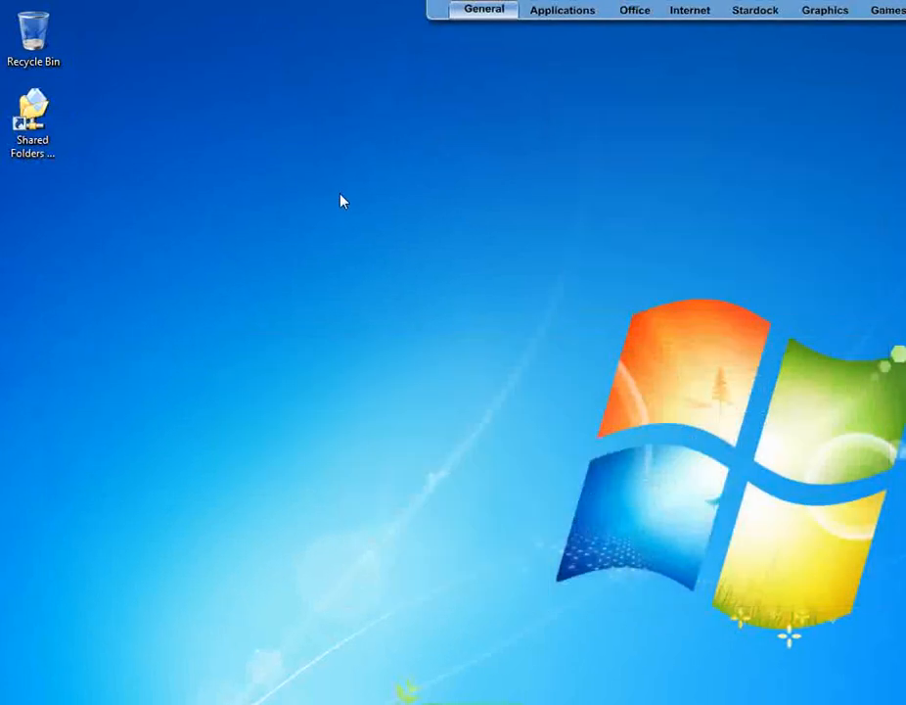
mouse_move(370, 207)
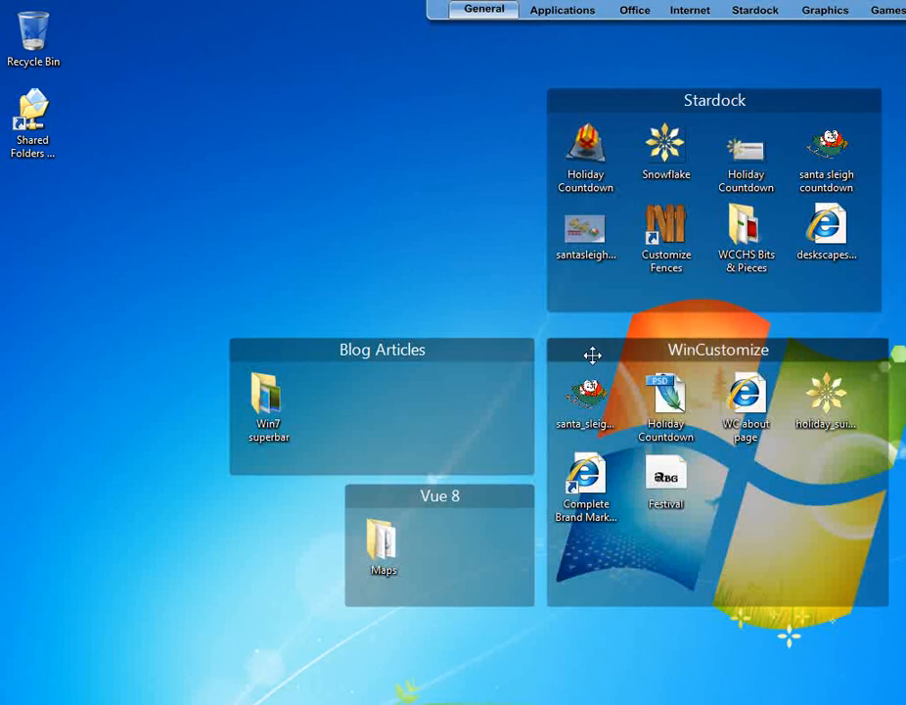
- Bring up the desktop's right-click menu to reach the Fences options
right_click(591, 356)
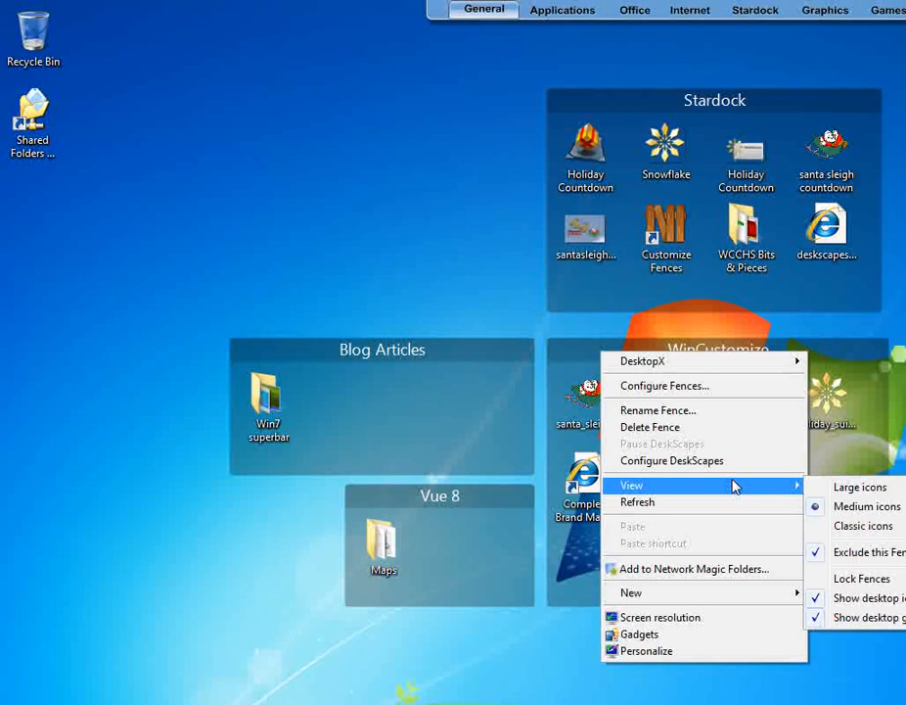
mouse_move(793, 494)
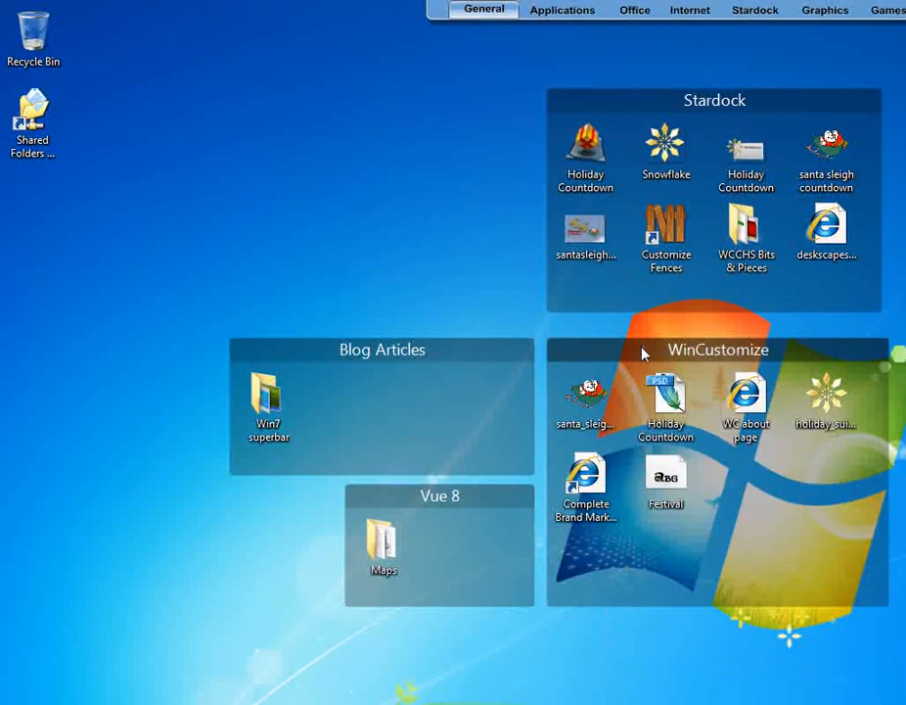
mouse_move(617, 361)
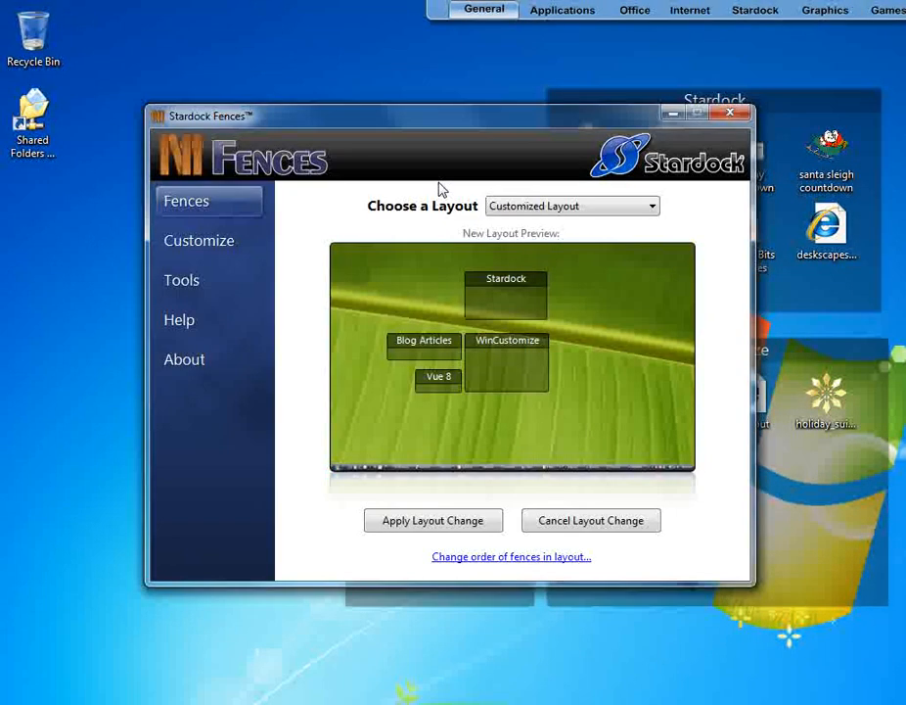
- Preview the Left & Right (4 Fences) preset, then return the layout choice to Customized Layout
click(572, 206)
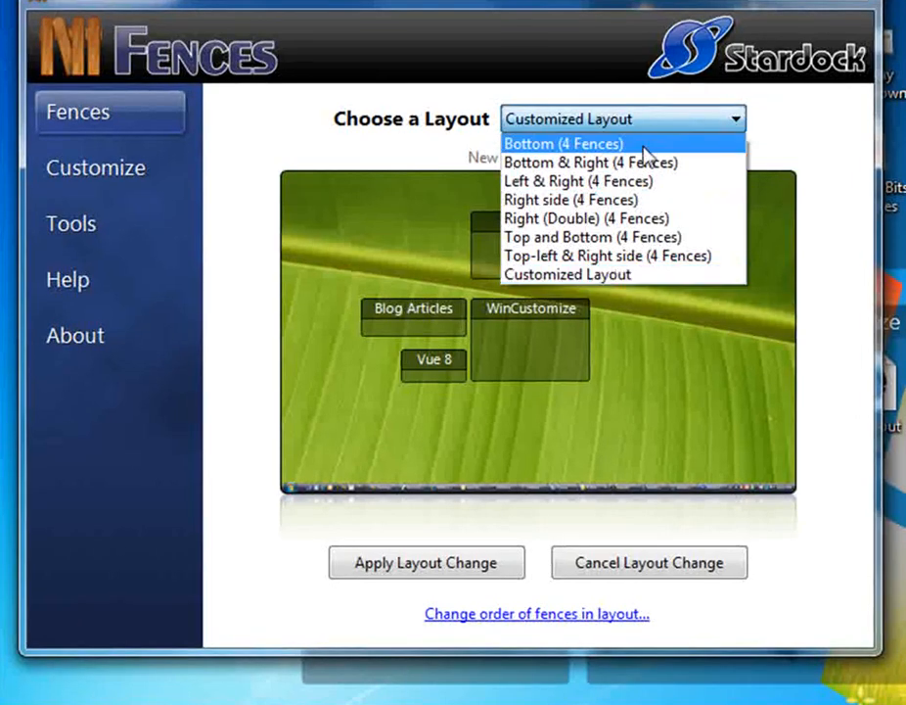
click(576, 180)
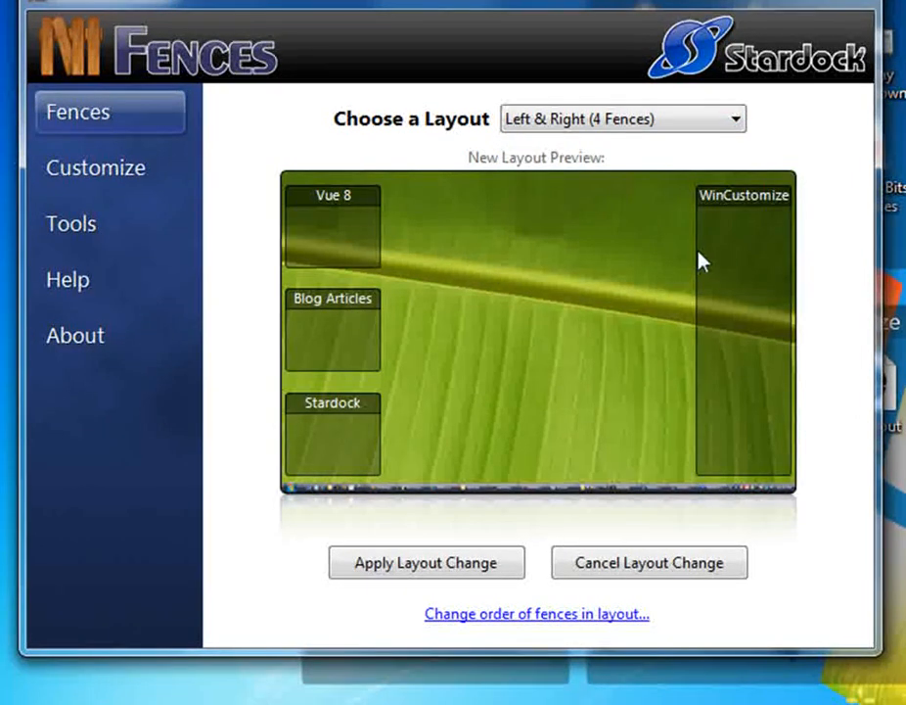
click(732, 119)
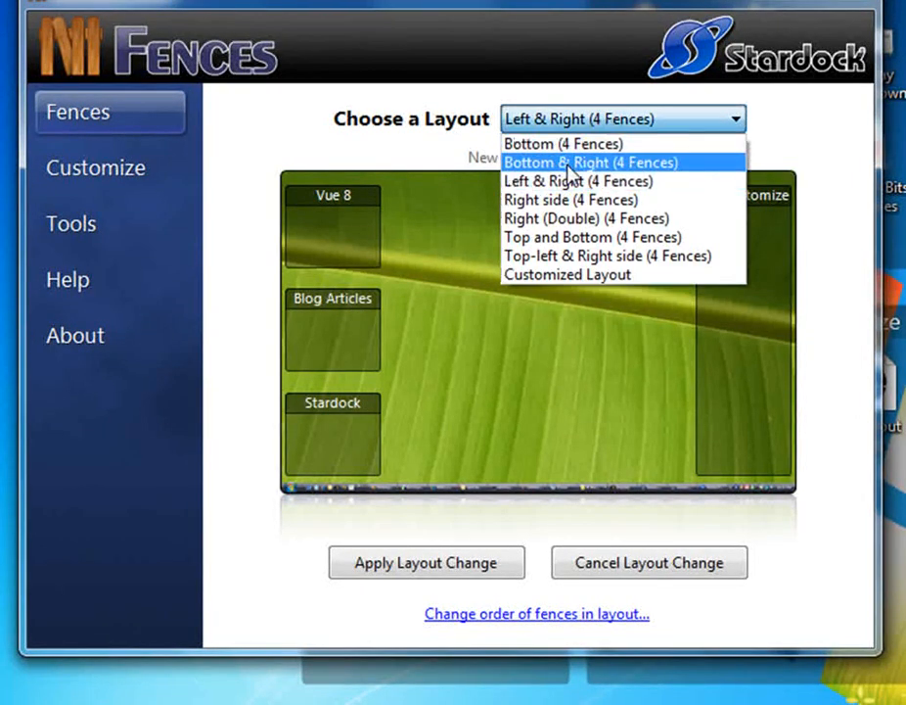
click(591, 162)
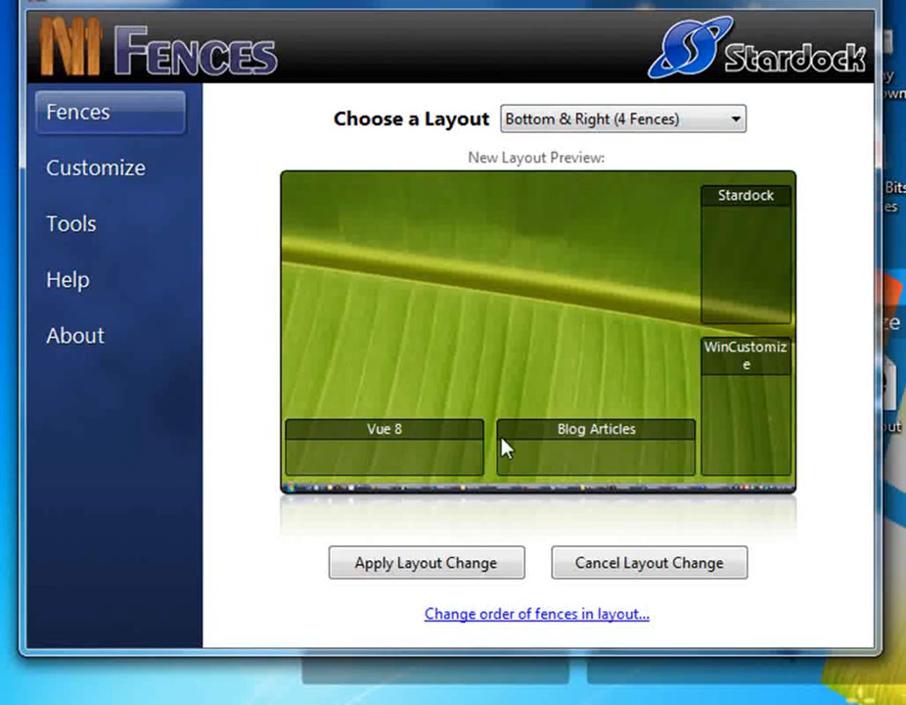
mouse_move(409, 439)
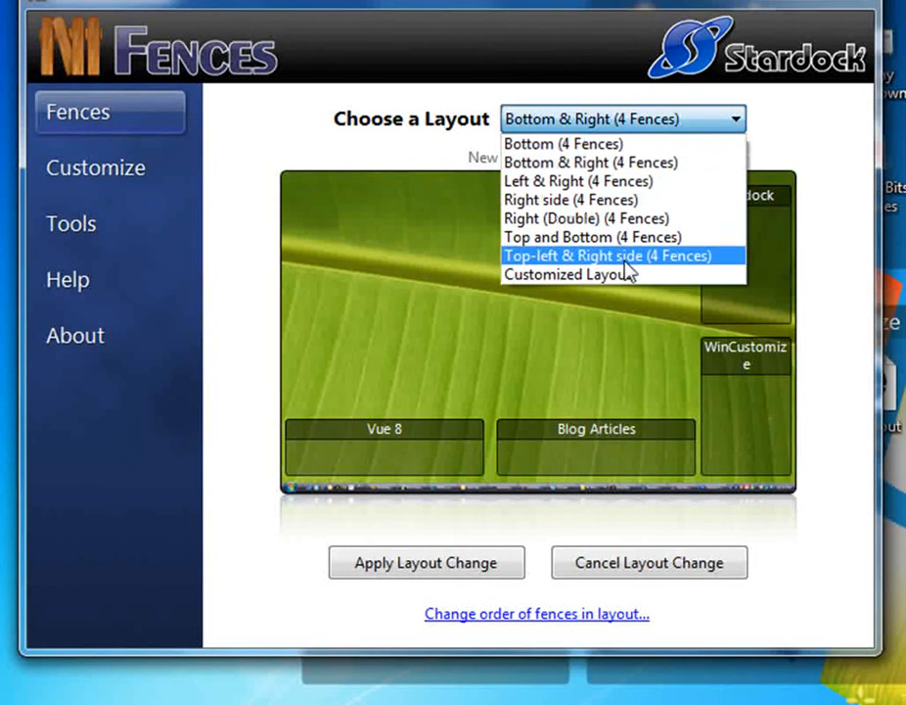
click(568, 274)
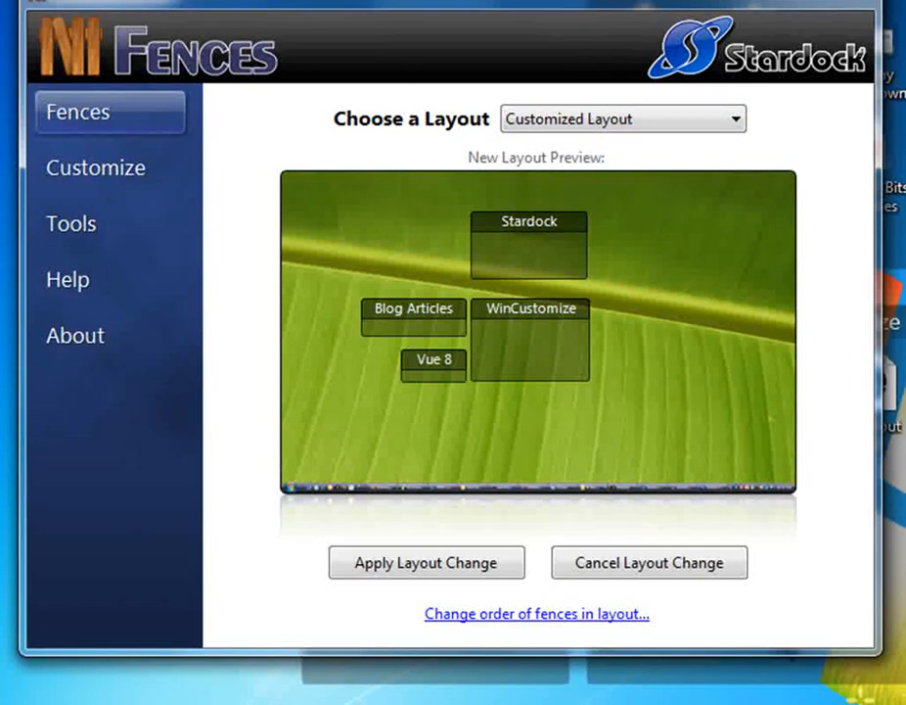
click(94, 169)
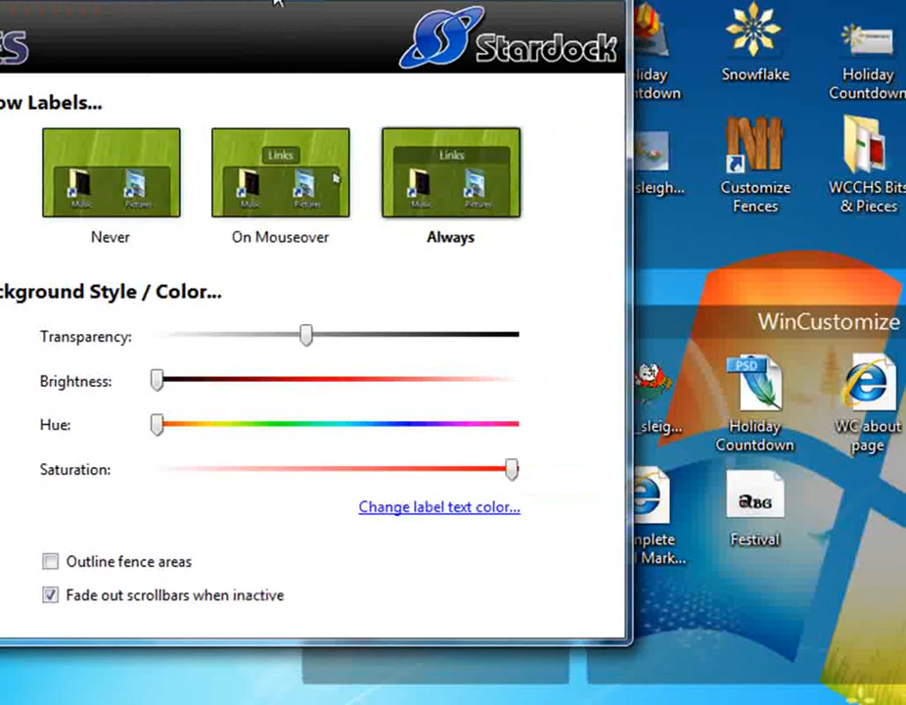
- Set fence transparency a bit past the middle and return brightness to its minimum
drag(305, 335, 252, 335)
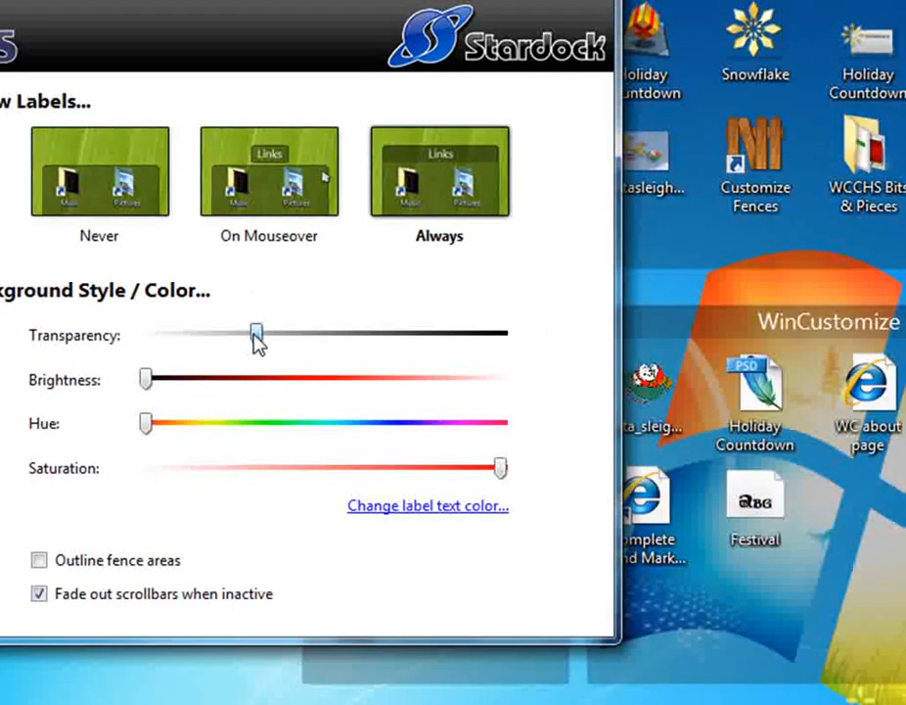
drag(253, 333, 394, 333)
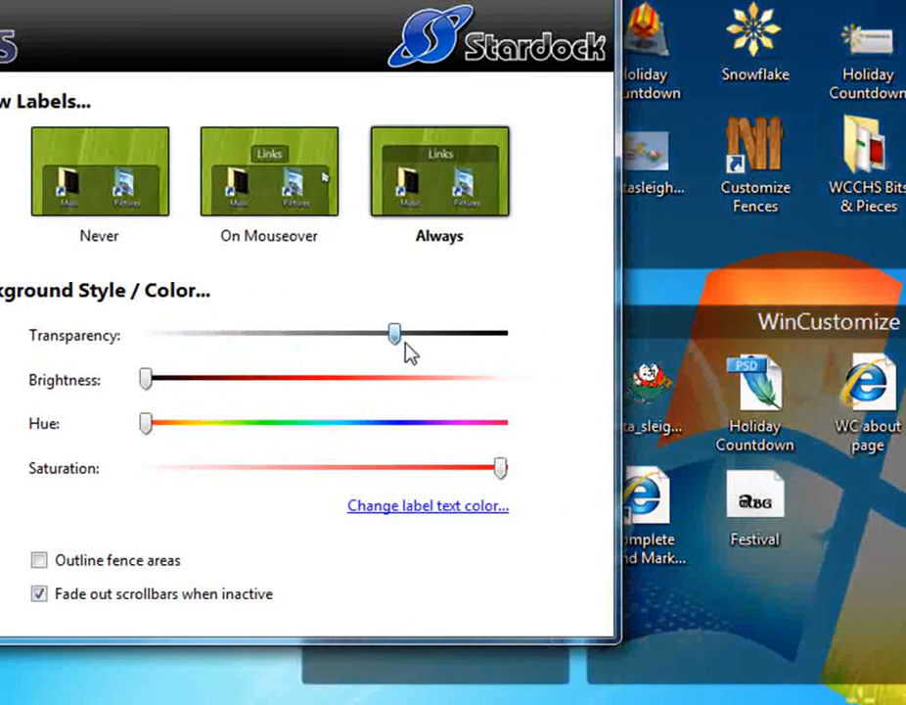
drag(393, 333, 348, 333)
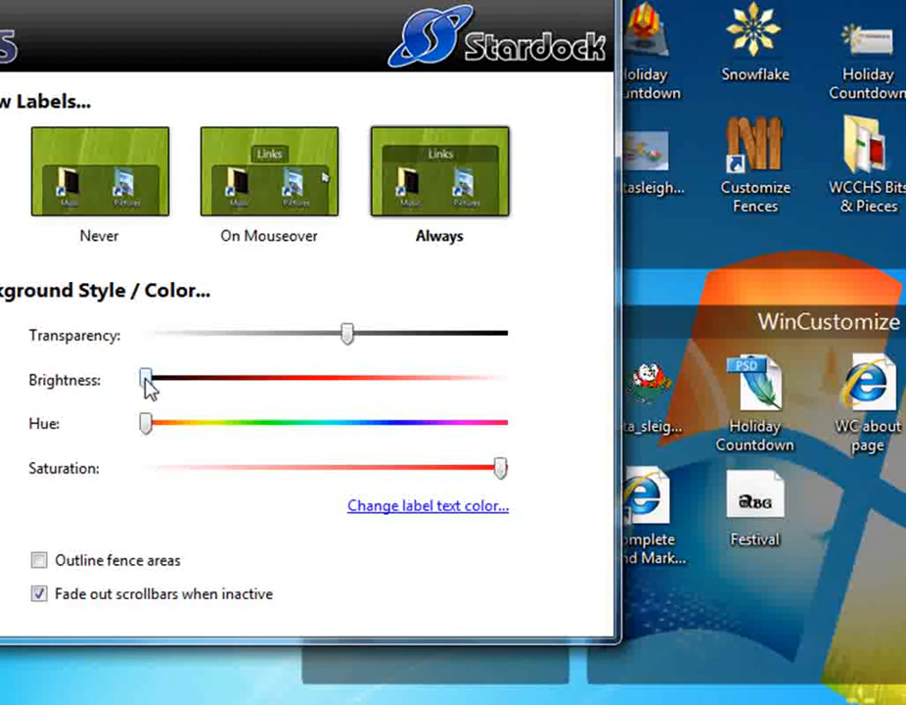
drag(145, 380, 247, 380)
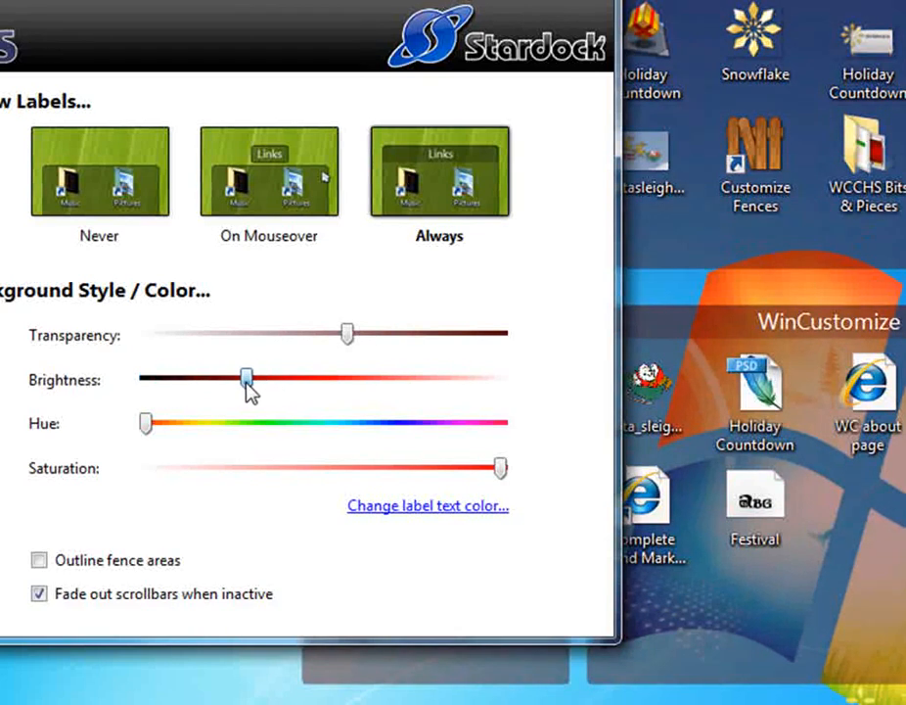
drag(245, 380, 147, 380)
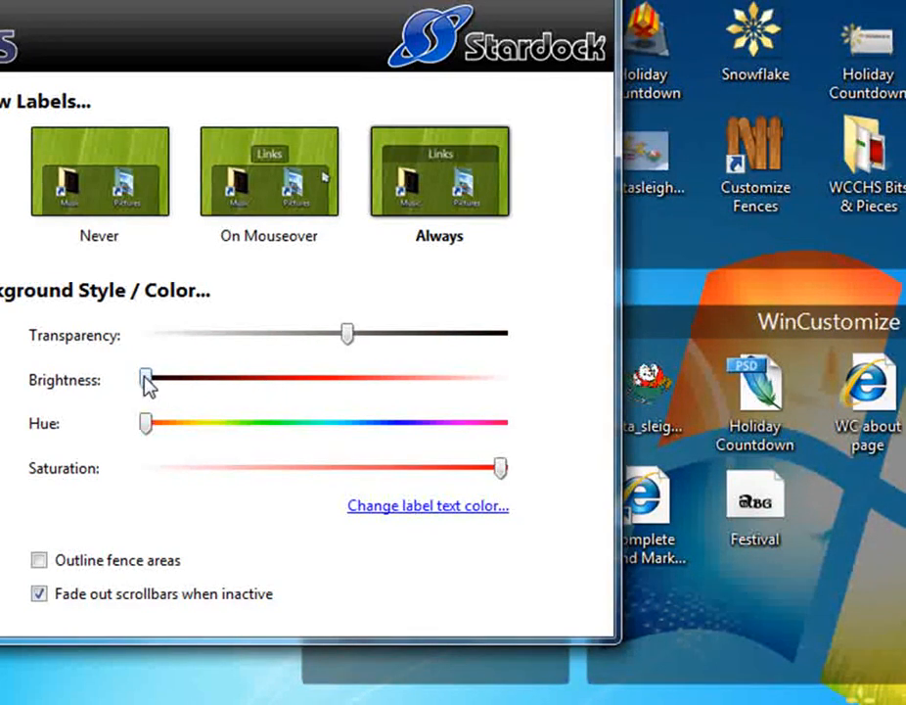
- Toggle the Outline fence areas option
click(39, 560)
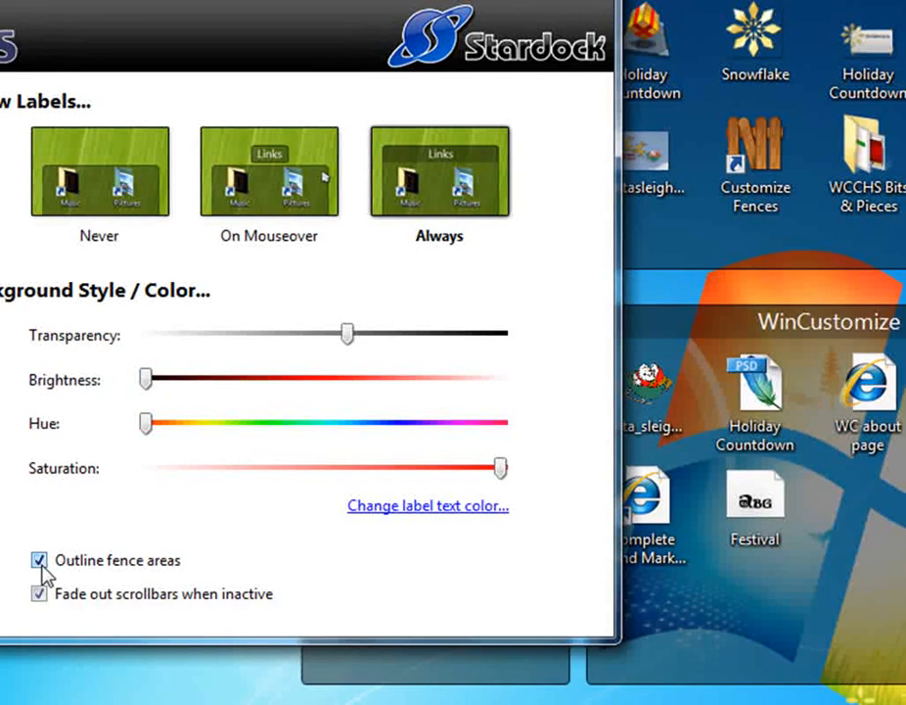
click(39, 560)
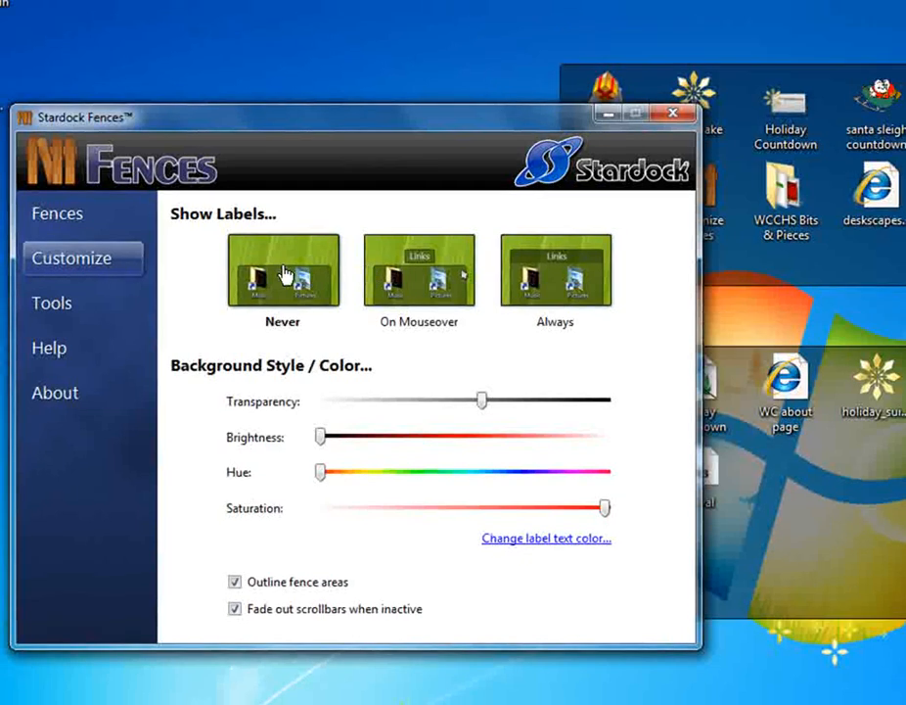
- Set fence labels to show on mouseover, then cancel the label text colour picker without changes
click(419, 270)
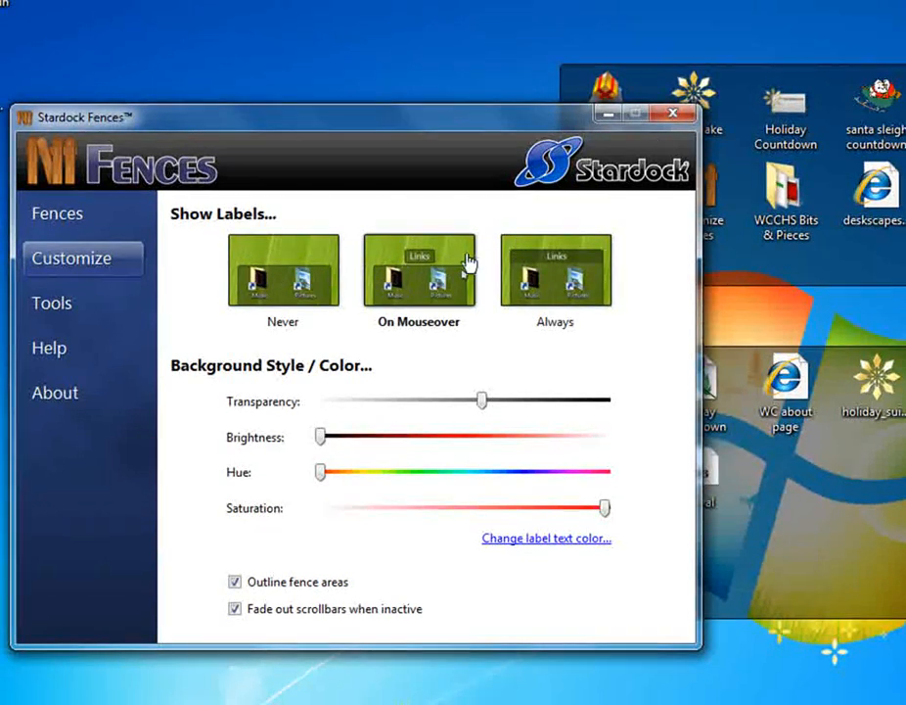
mouse_move(556, 291)
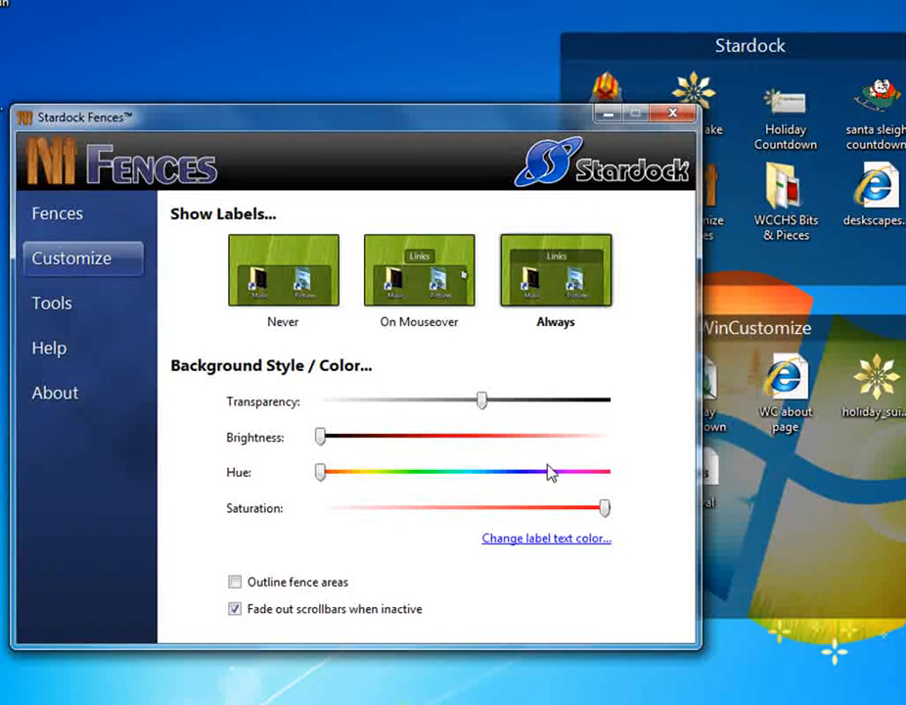
click(544, 539)
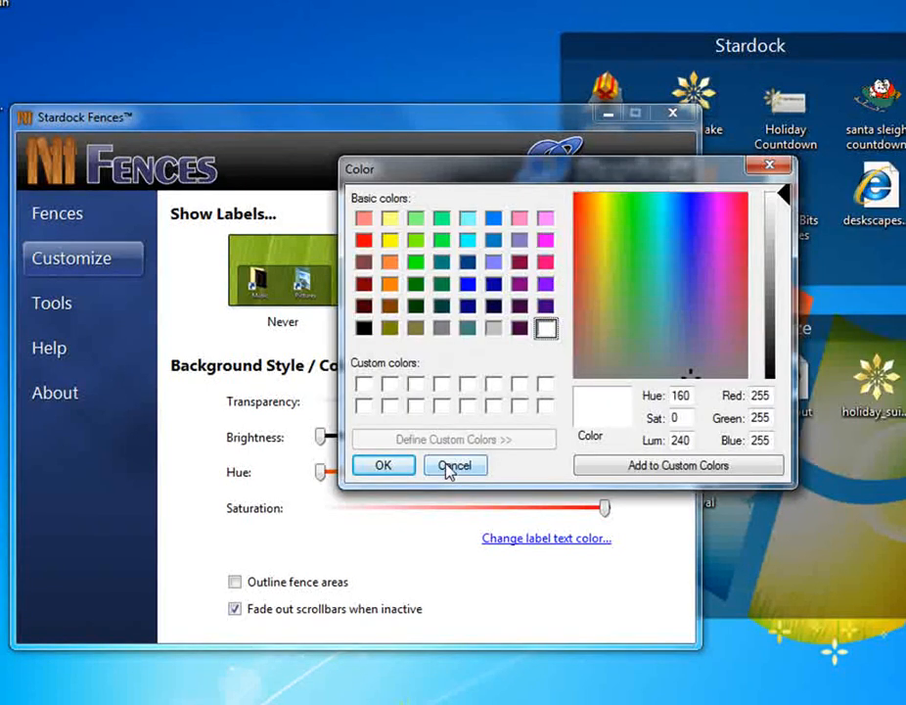
click(454, 466)
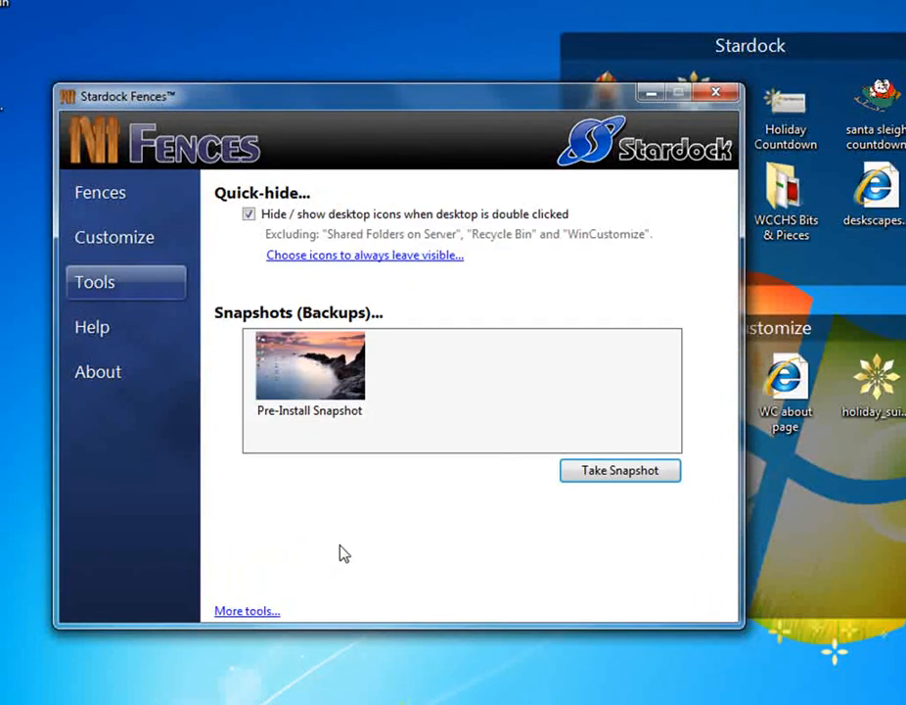
mouse_move(351, 544)
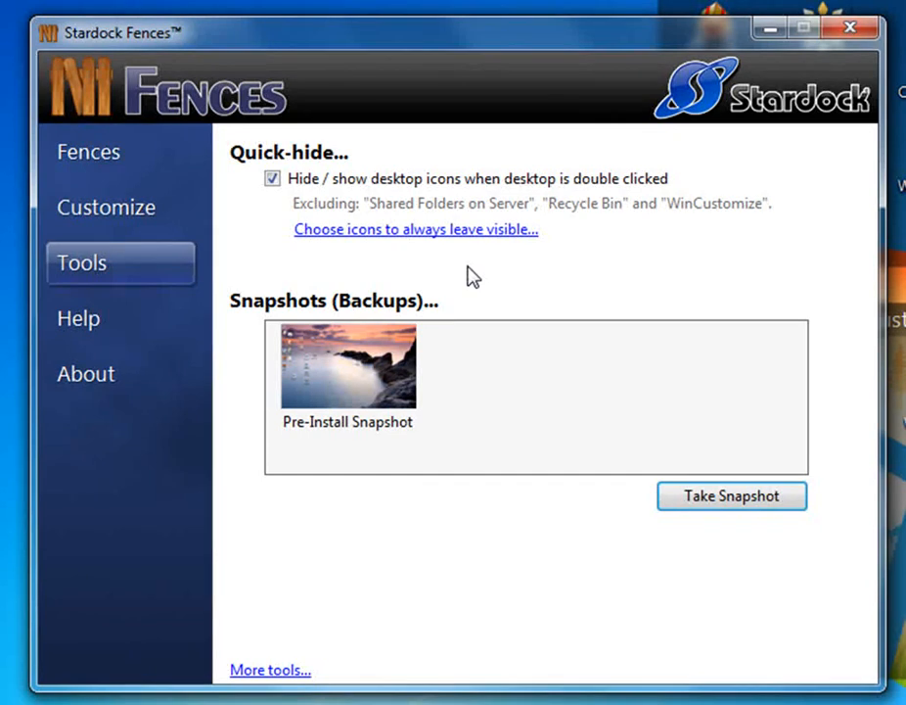
mouse_move(409, 293)
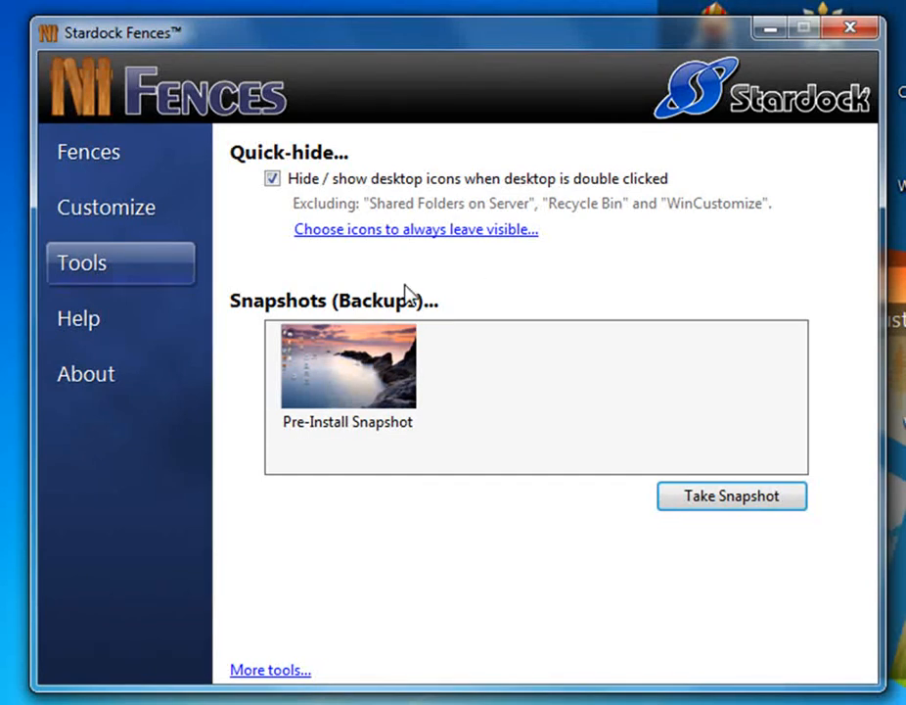
- View the Pre-Install Snapshot from 11/16/2009 in the Restore Snapshot preview
double_click(348, 366)
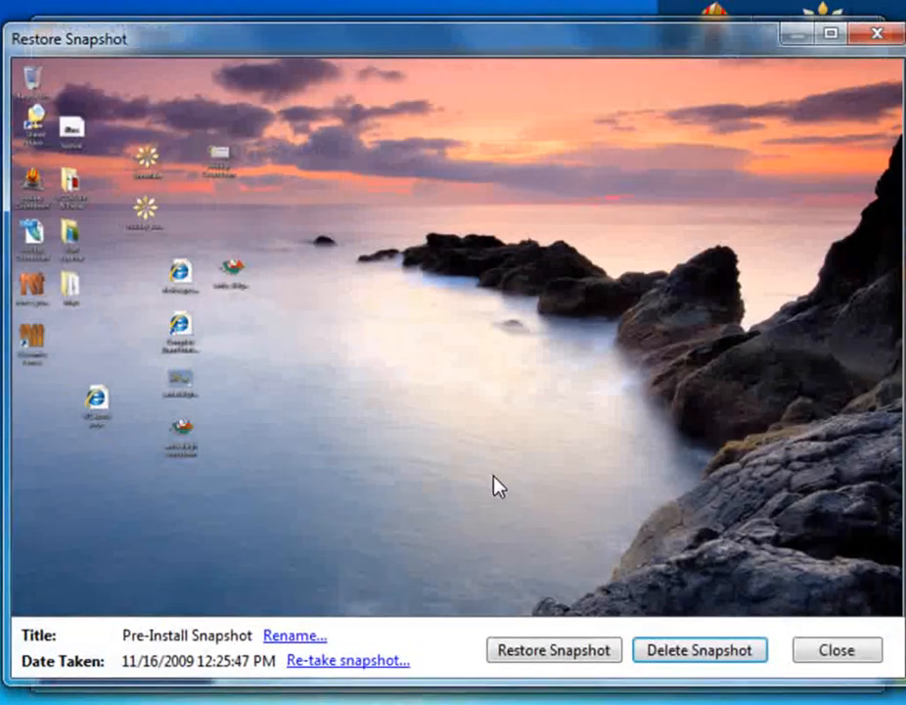
mouse_move(110, 141)
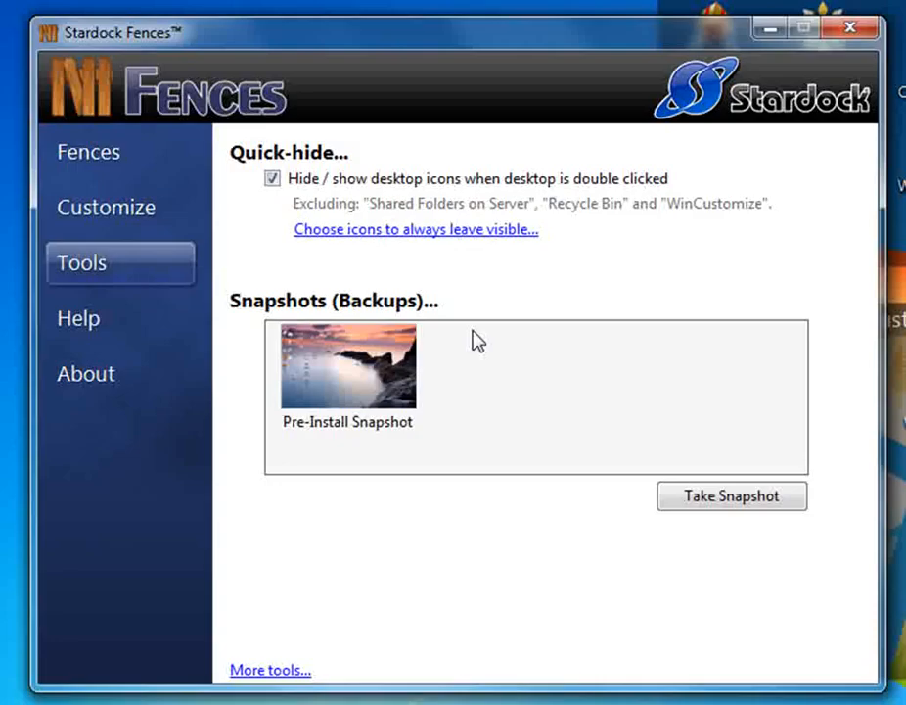
mouse_move(611, 227)
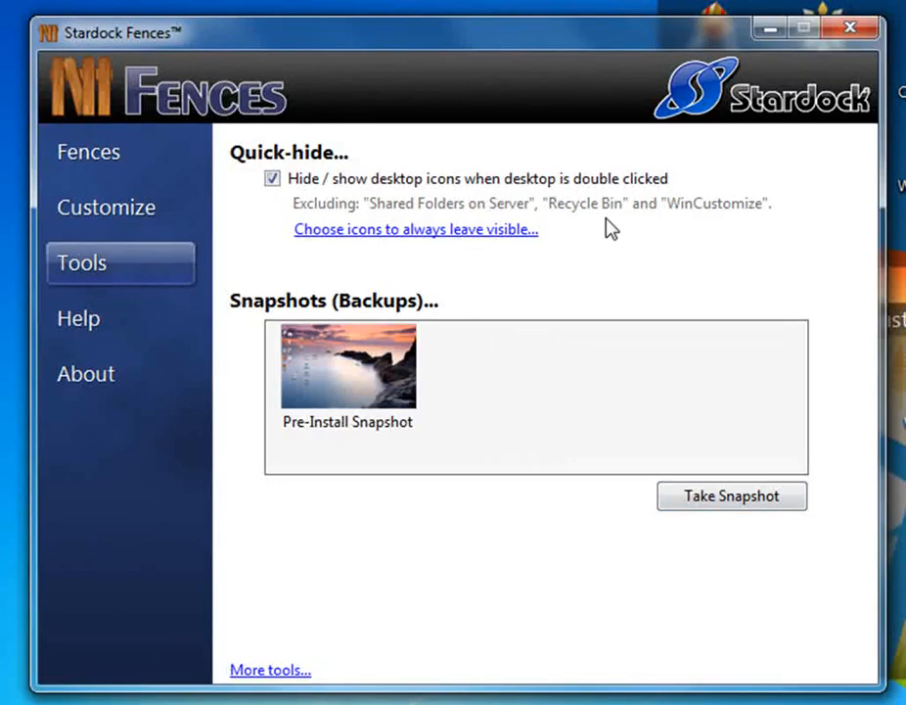
- Review the Customize, About, Fences and Tools pages, then close the Fences settings window
click(106, 207)
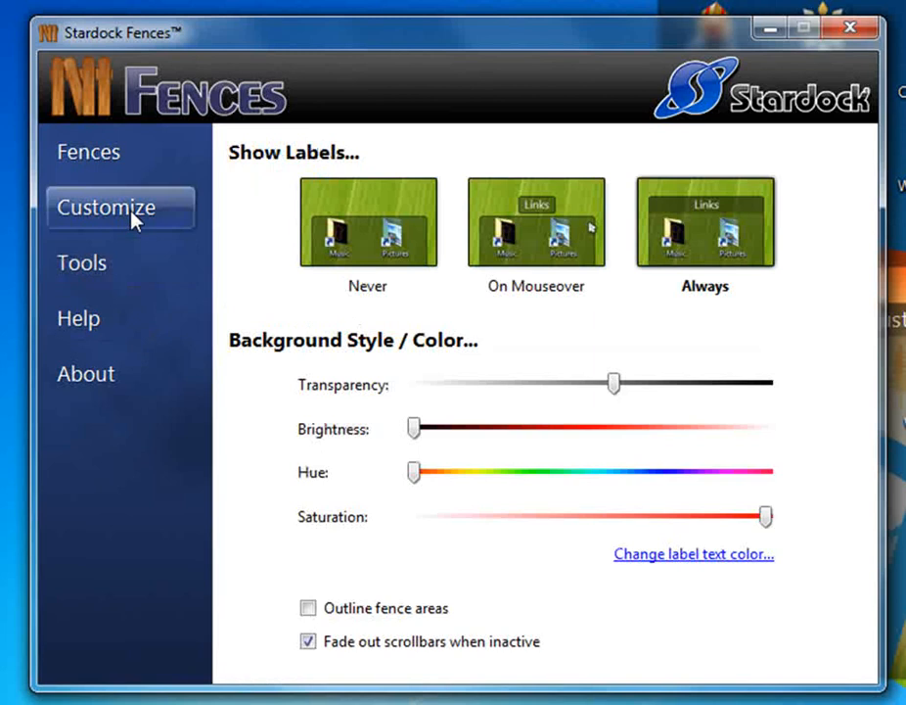
click(86, 374)
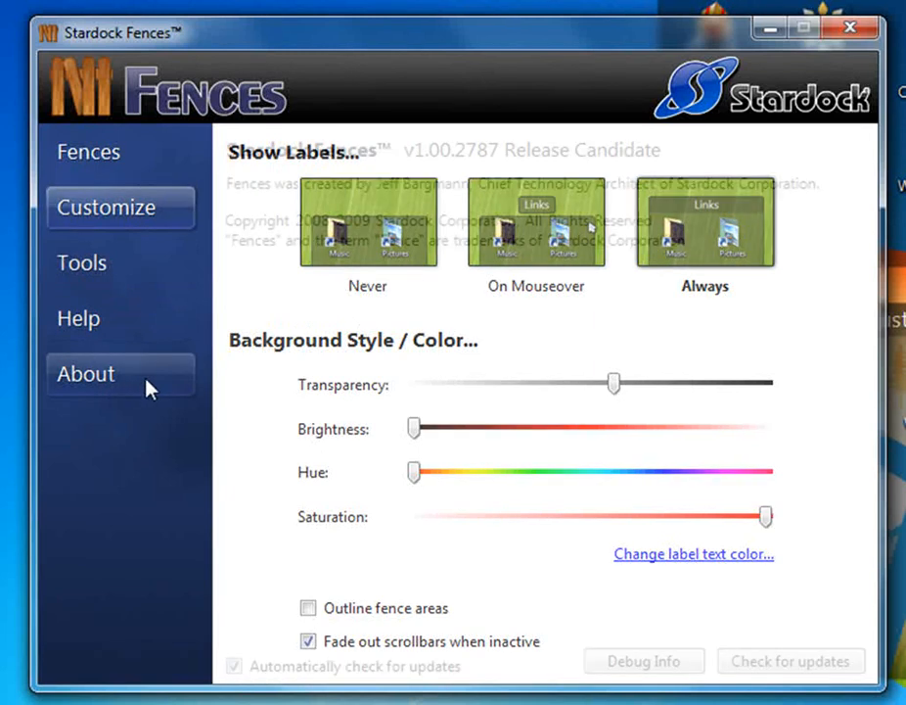
click(90, 153)
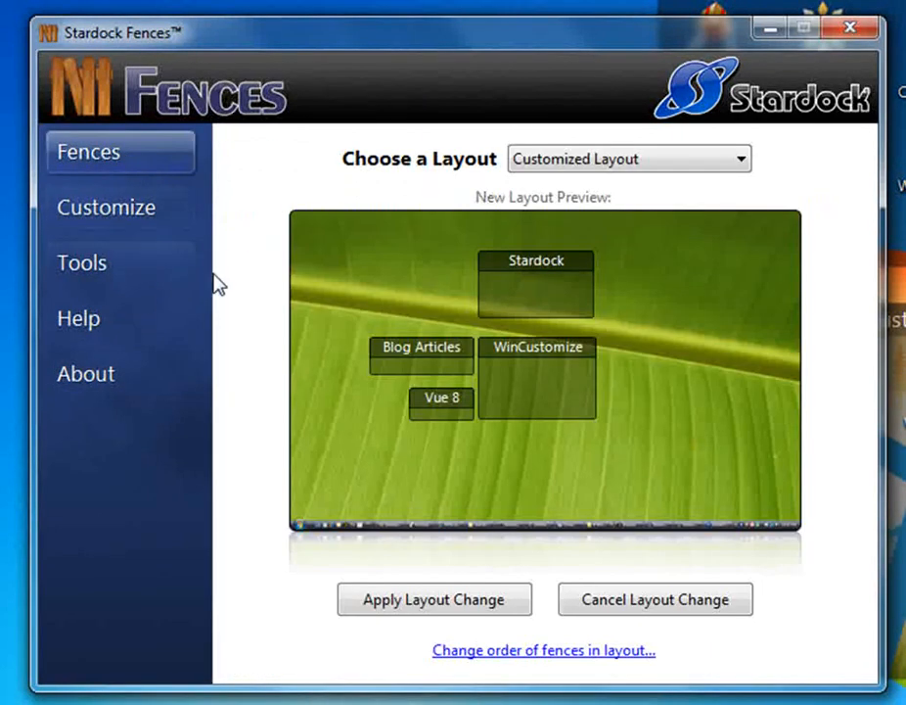
click(106, 208)
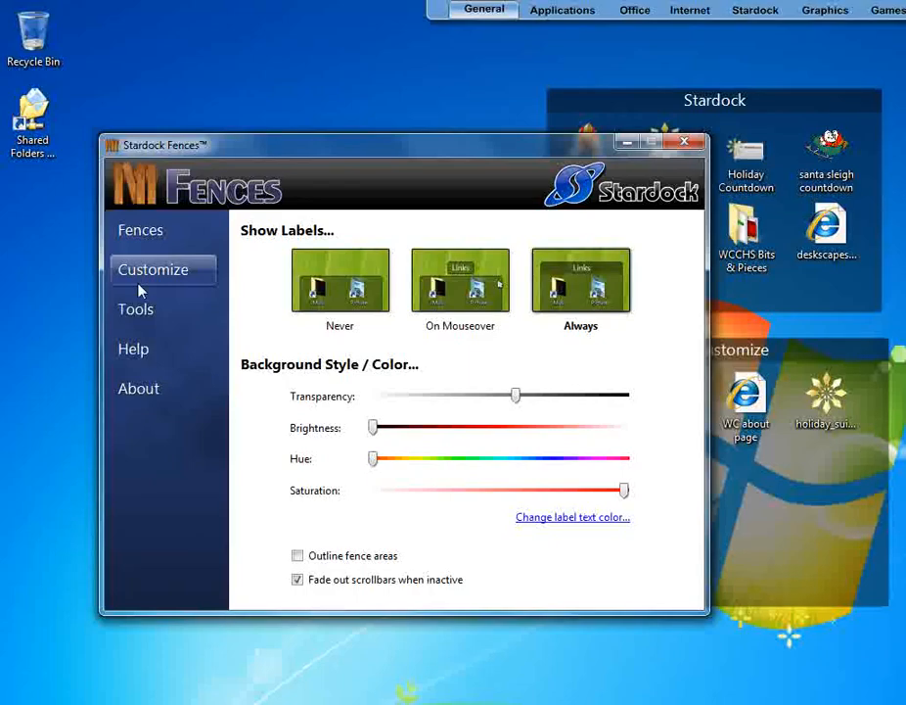
click(137, 310)
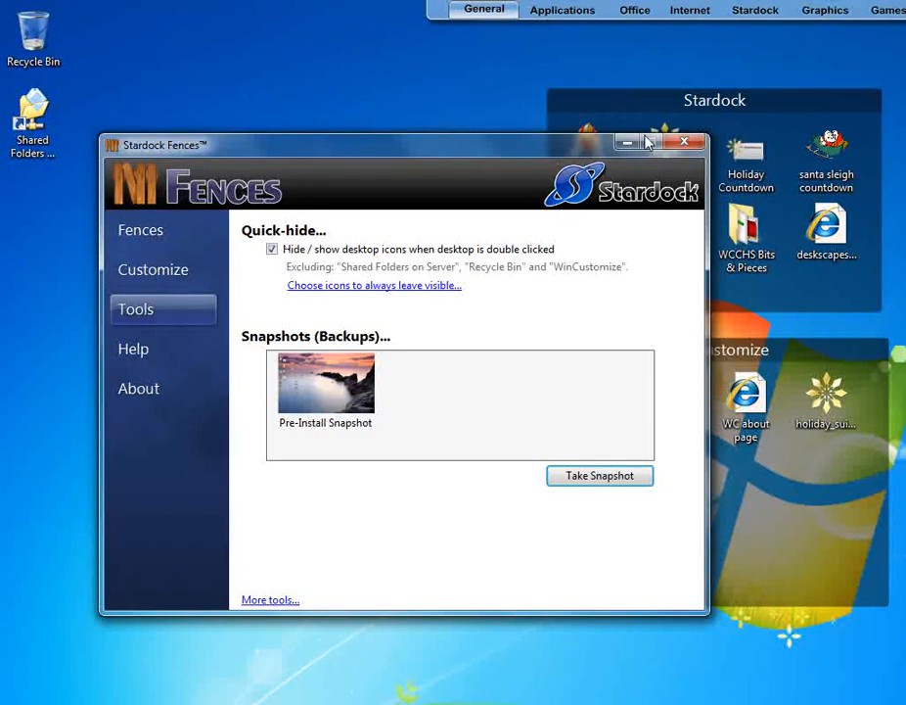
click(685, 143)
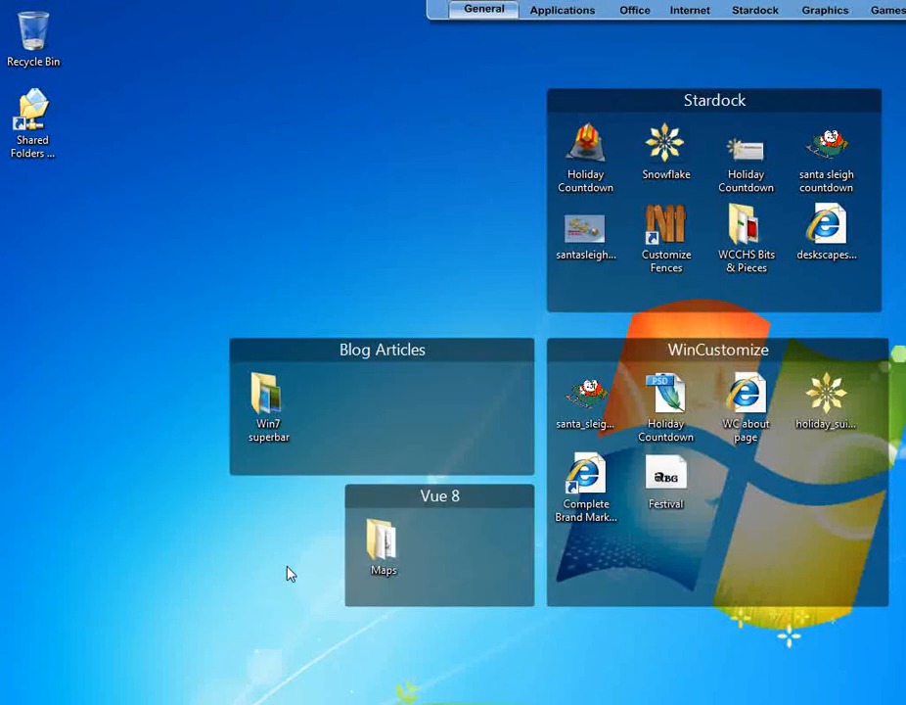